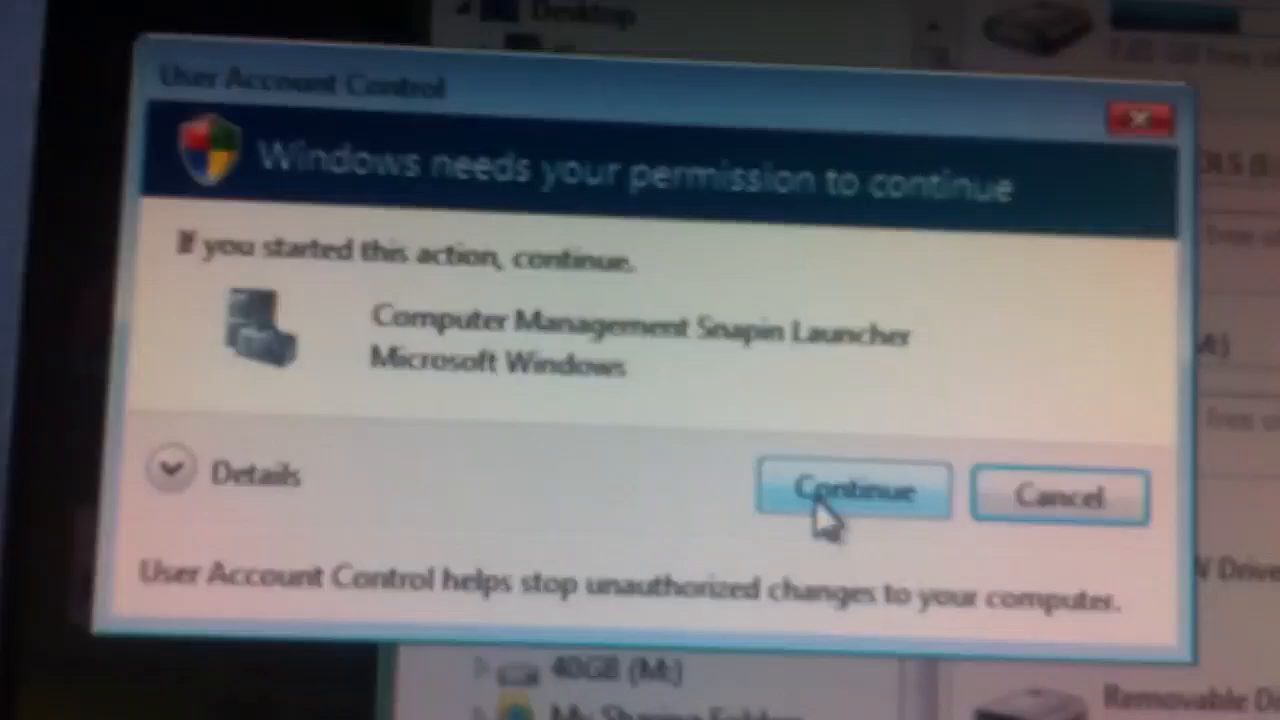
# Approve the User Account Control prompt so Computer Management launches
pyautogui.click(852, 492)
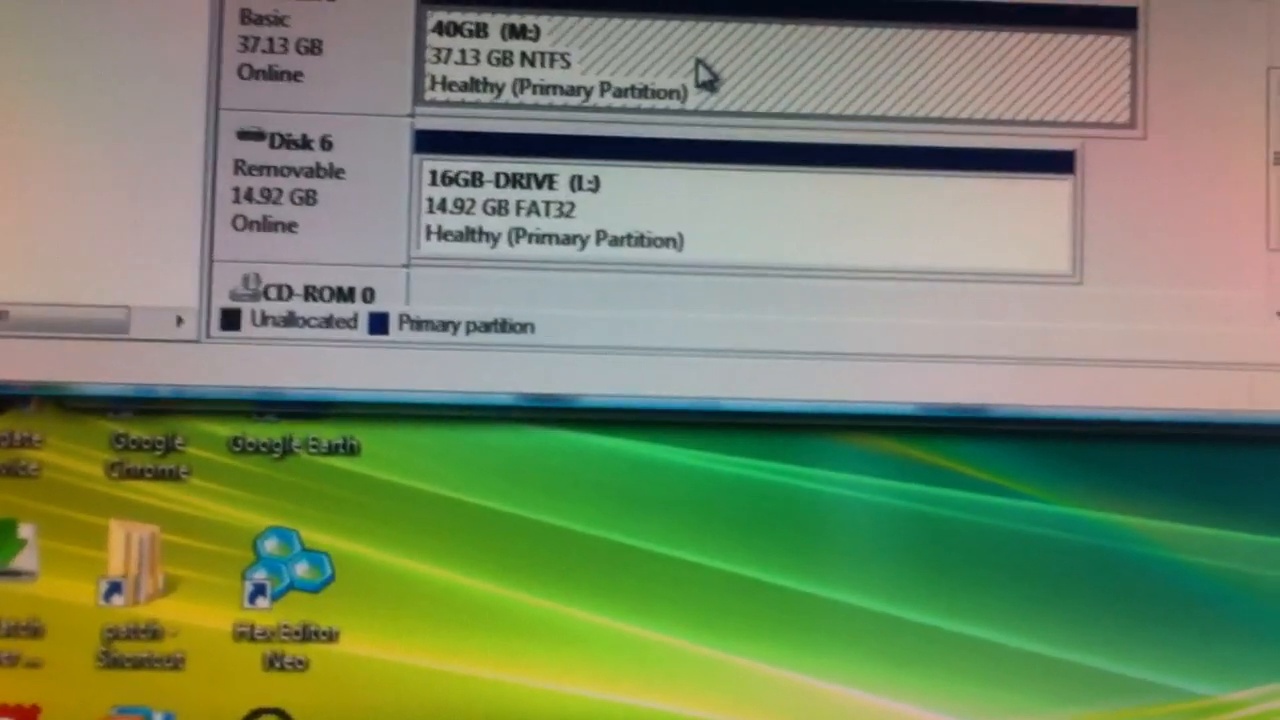
# Assign drive letter M: to the 40GB volume via Change Drive Letter and Paths
pyautogui.click(660, 188)
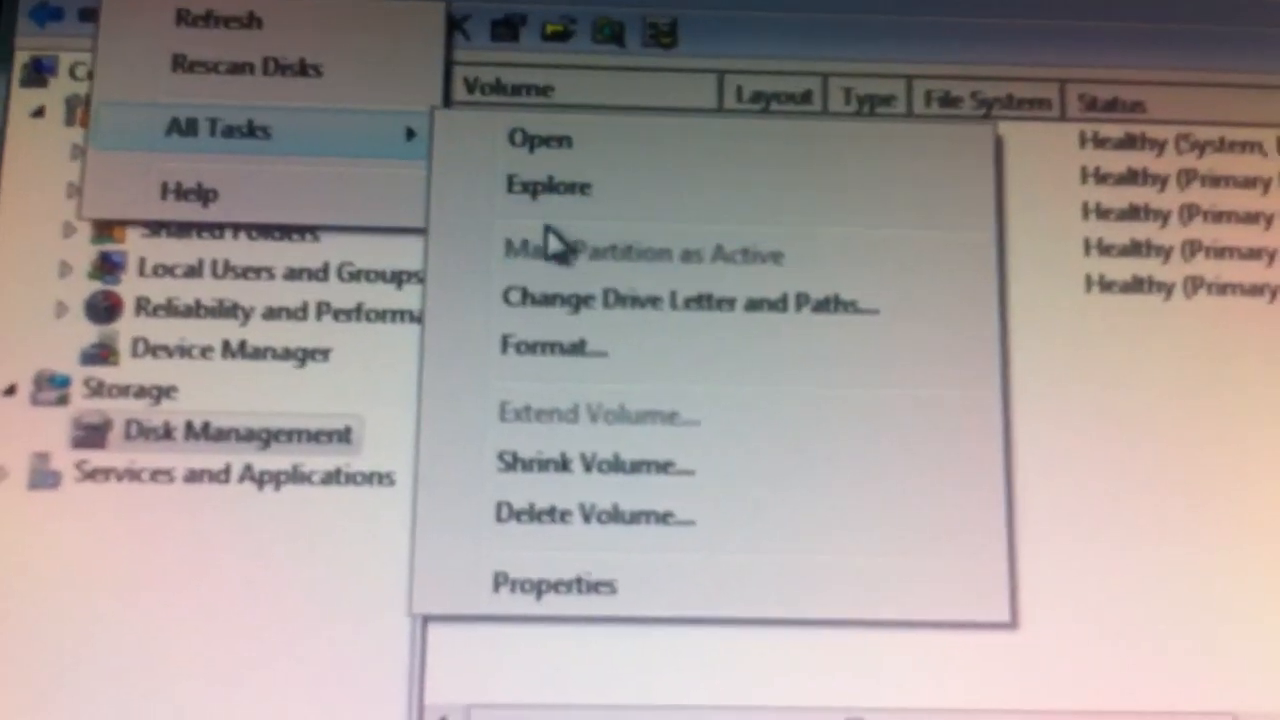
pyautogui.moveTo(660, 300)
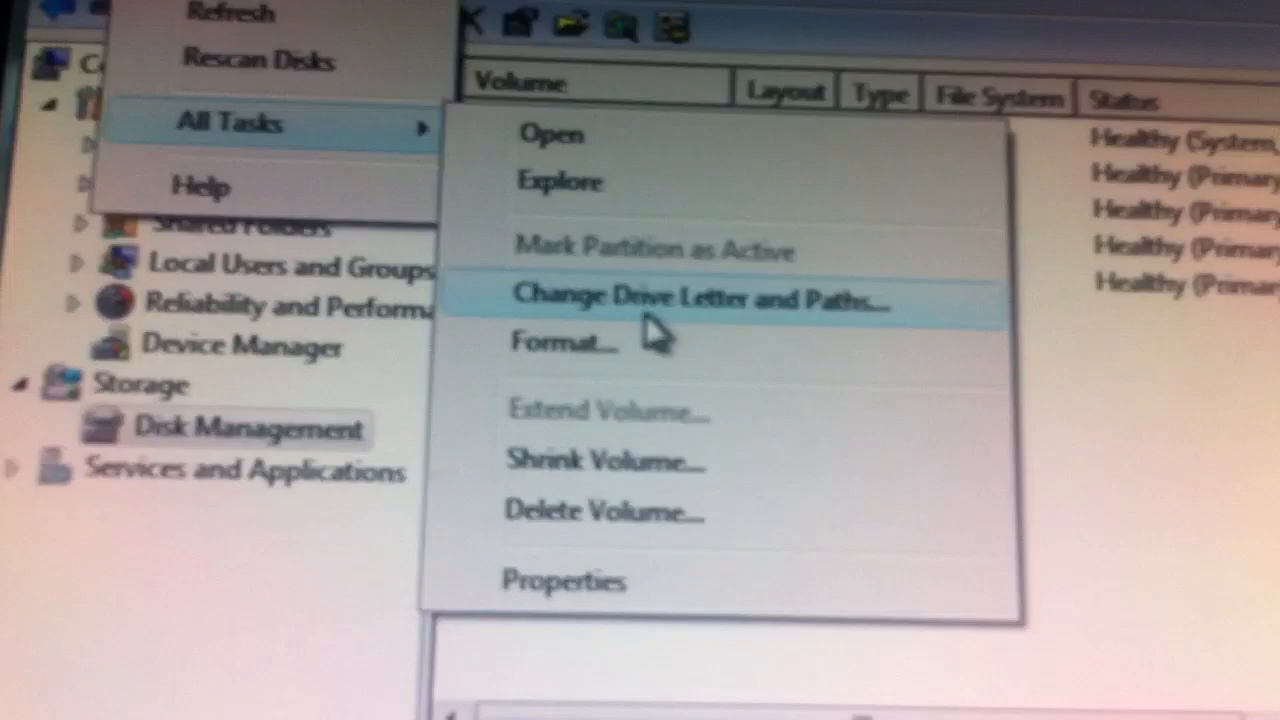
pyautogui.click(700, 296)
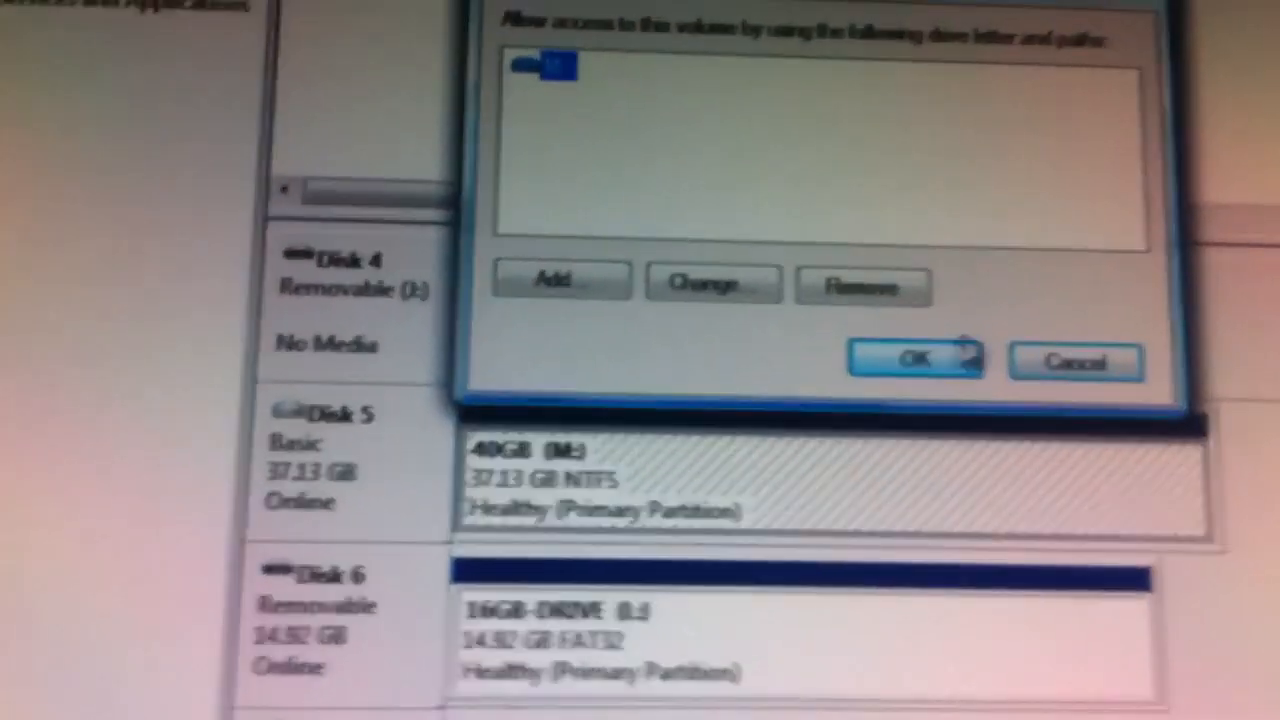
pyautogui.click(916, 360)
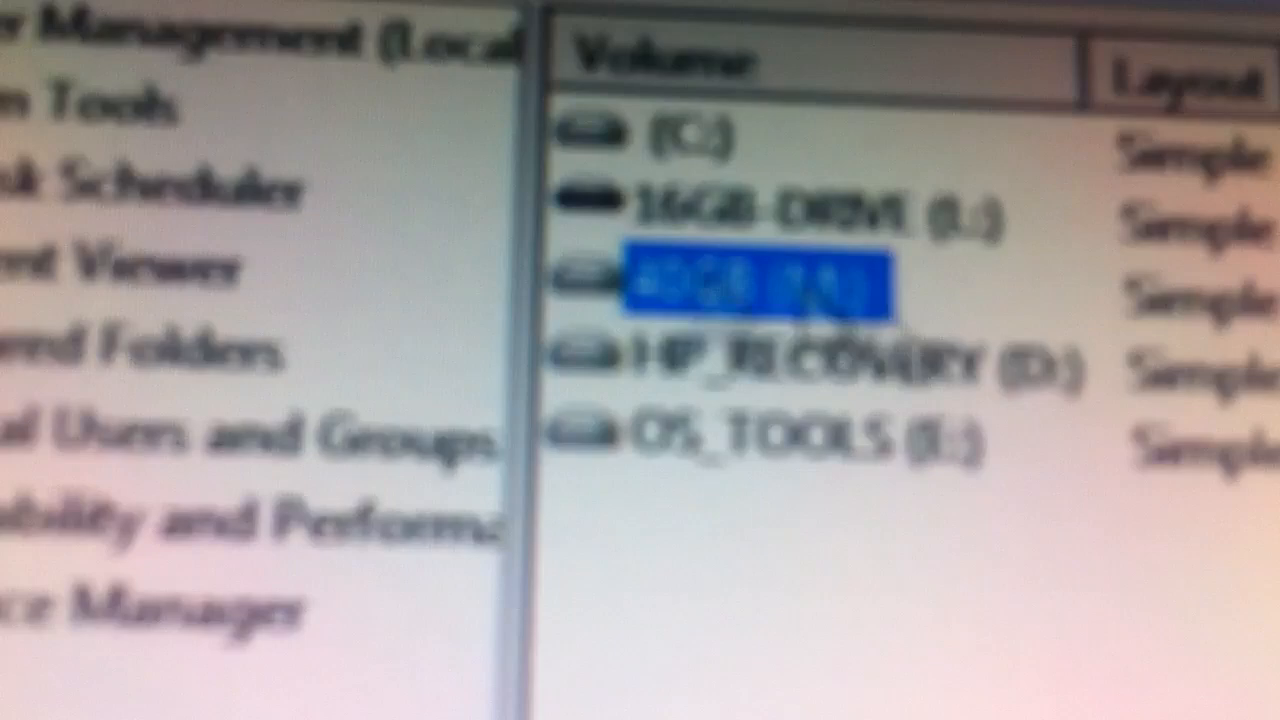
# Format 40GB (M:) as NTFS with a full (non-quick) format, confirming the data-erase warning
pyautogui.rightClick(760, 280)
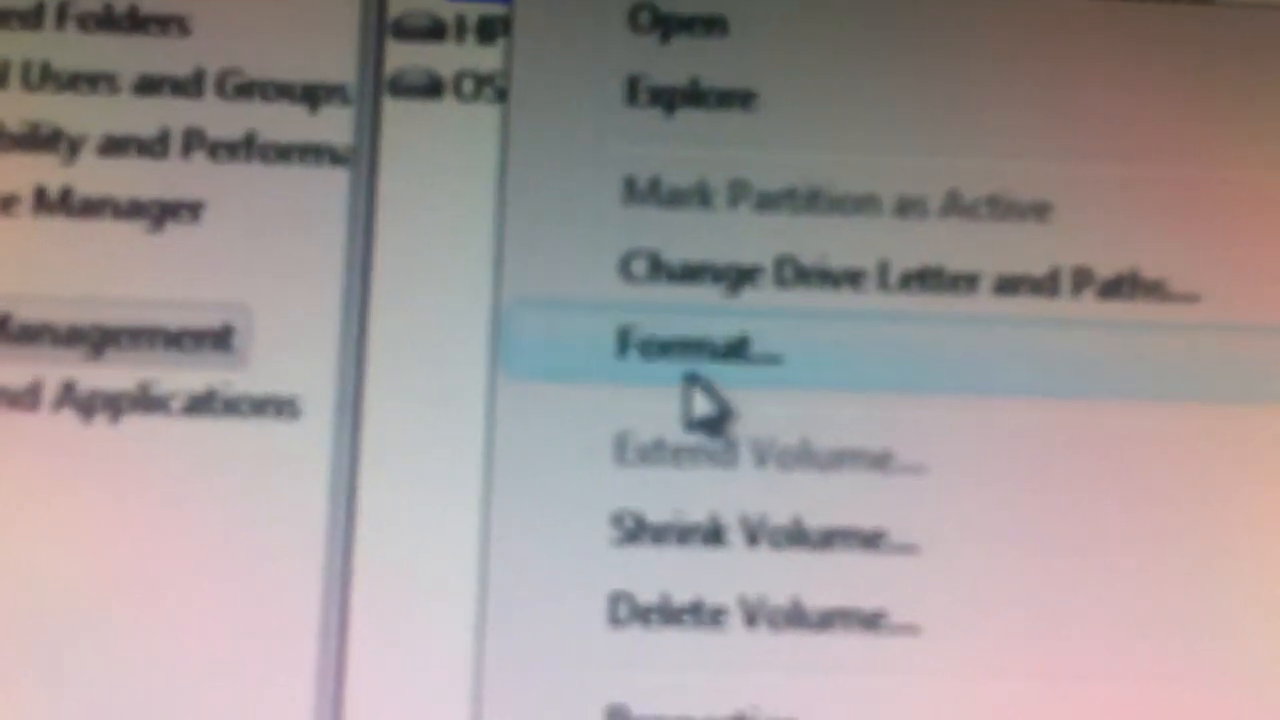
pyautogui.click(700, 348)
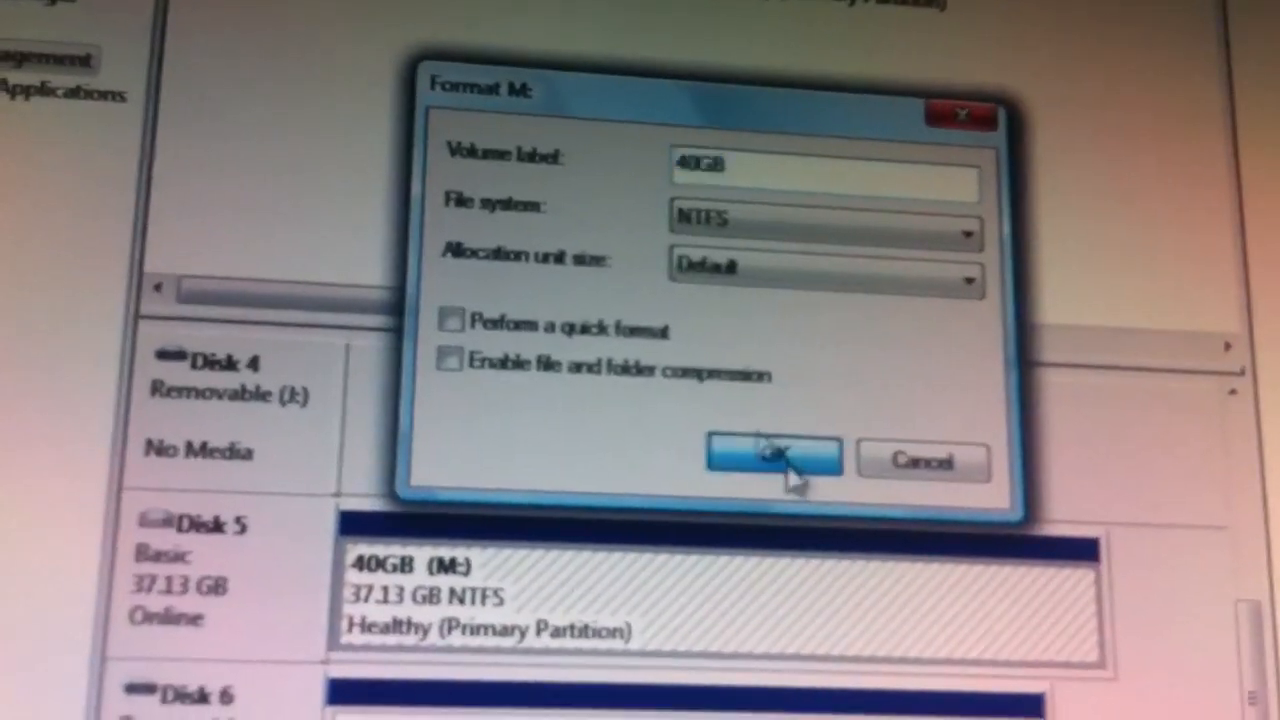
pyautogui.click(770, 456)
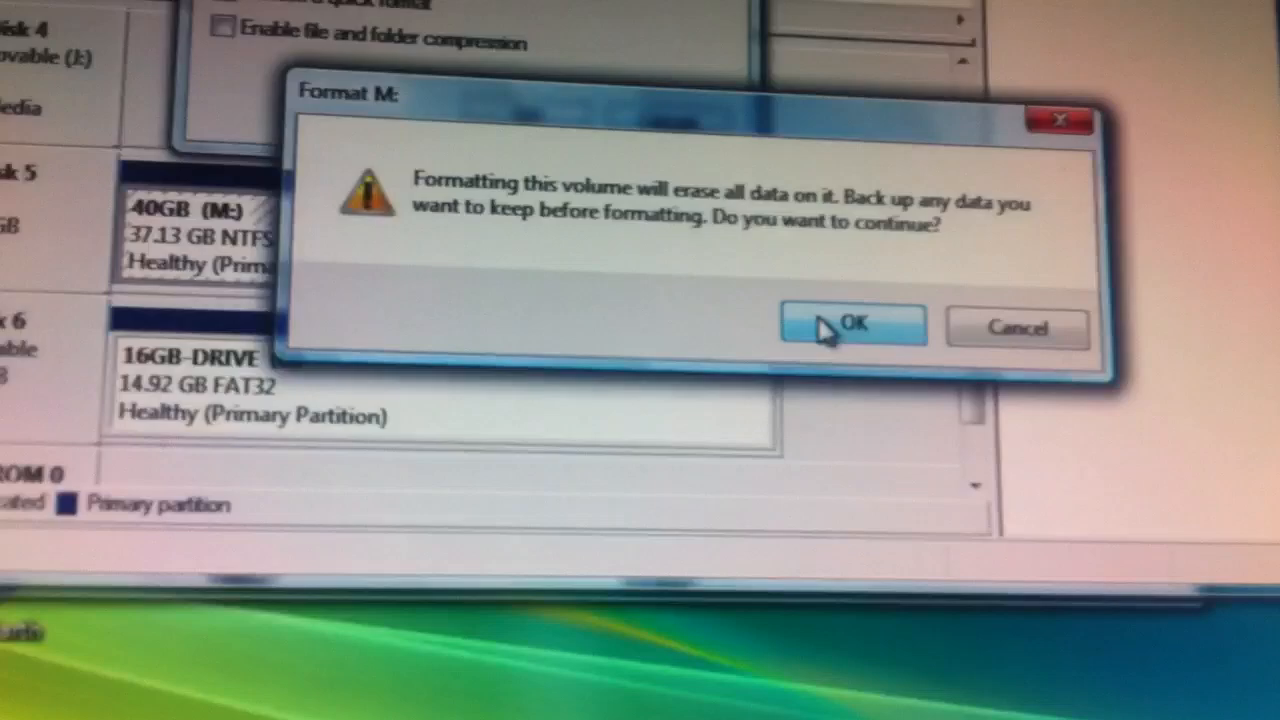
pyautogui.click(852, 324)
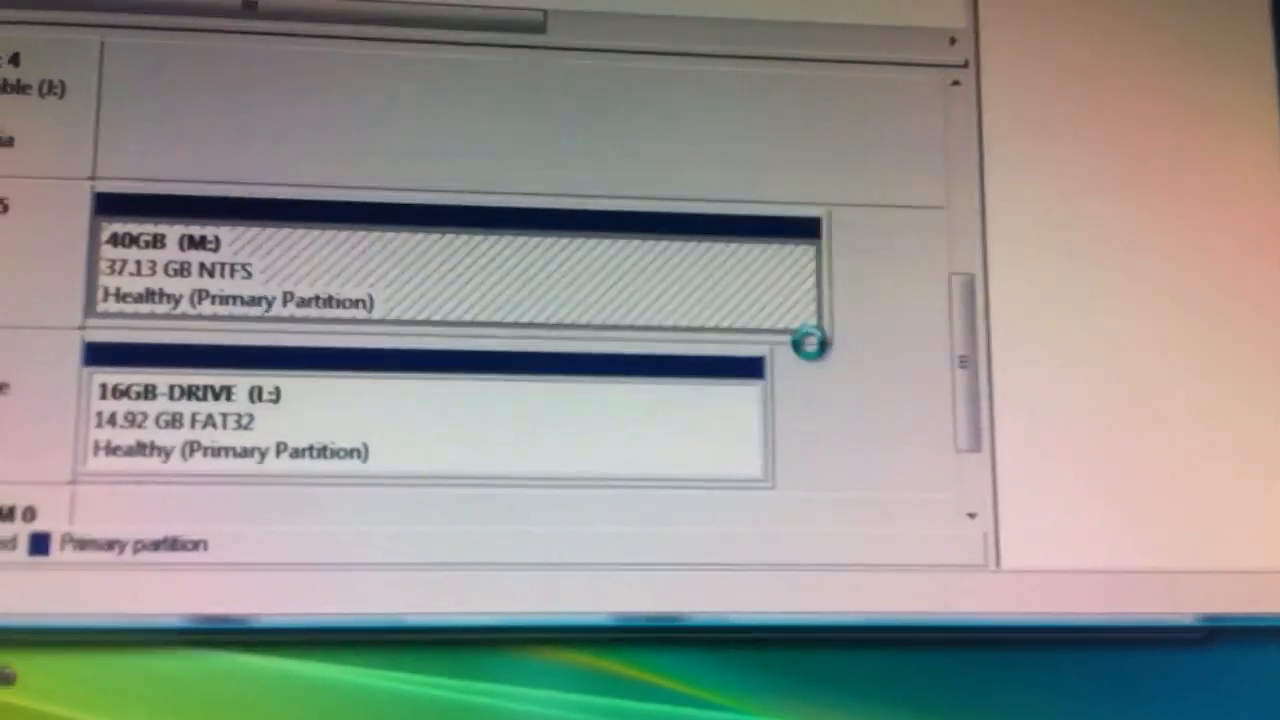